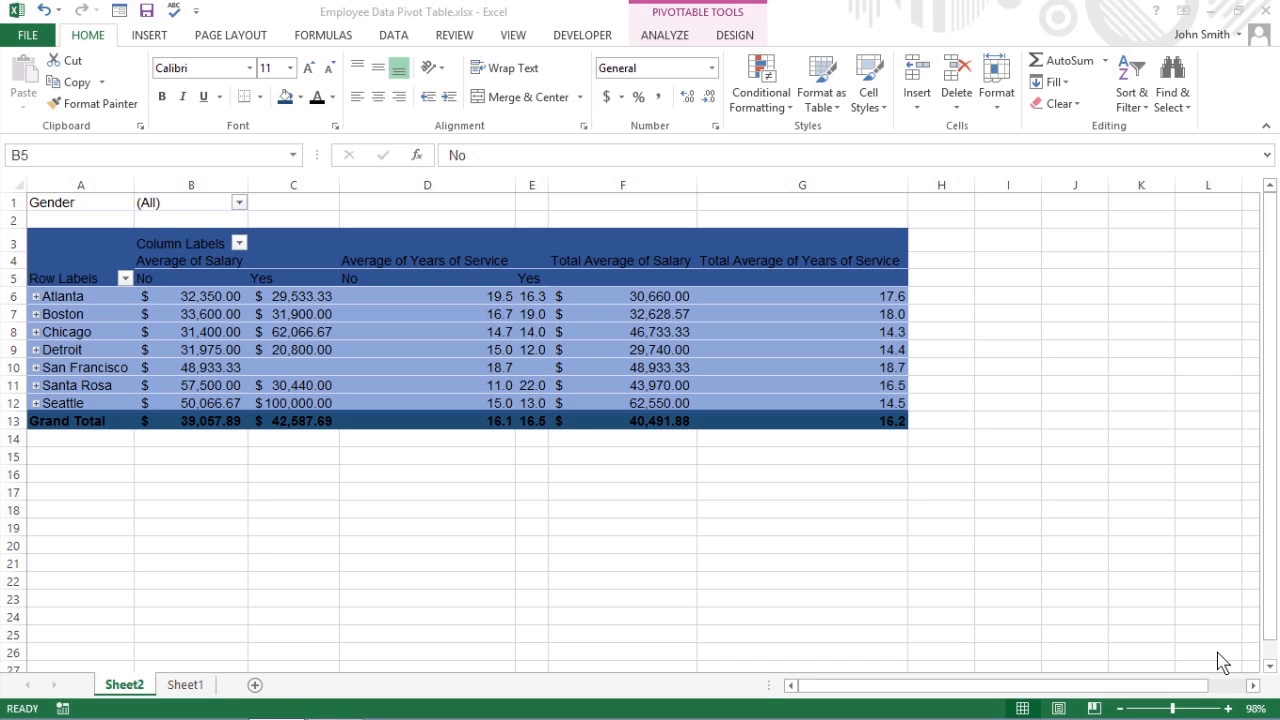
Bring the Employee Data workbook forward from the taskbar.
click(184, 684)
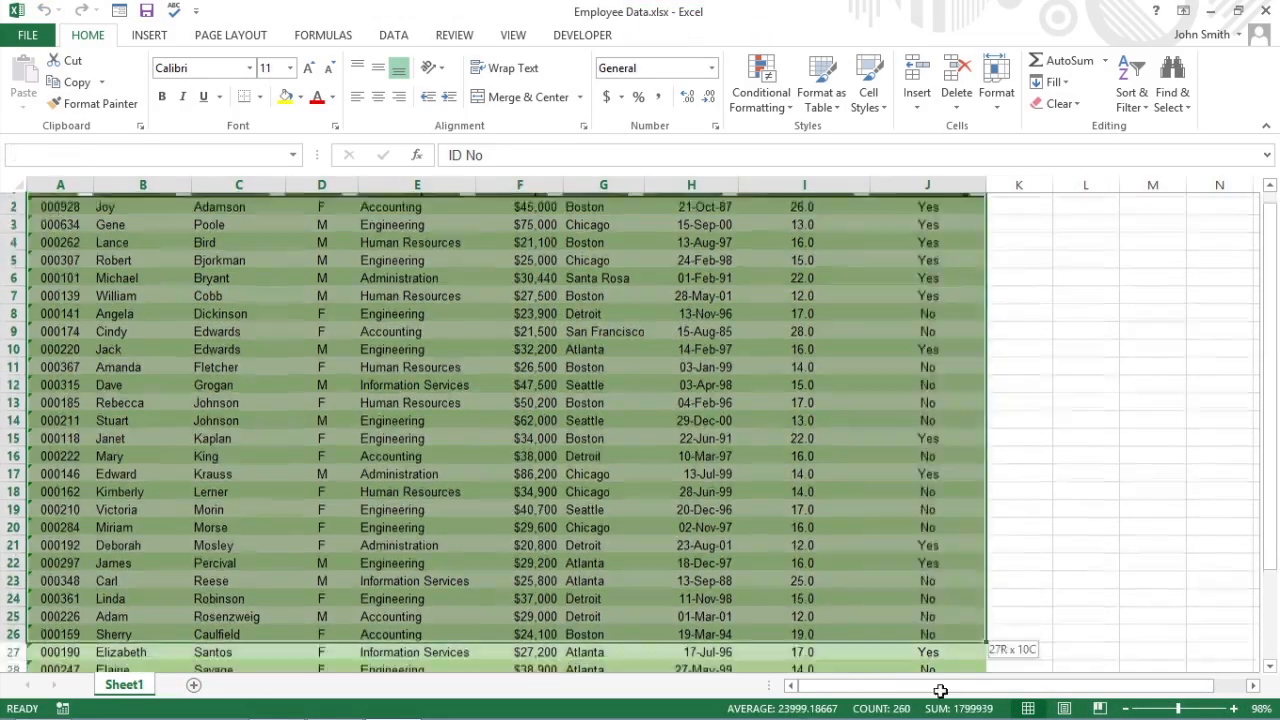
Scroll down to the last employee row to extend the selection.
scroll(down, 3)
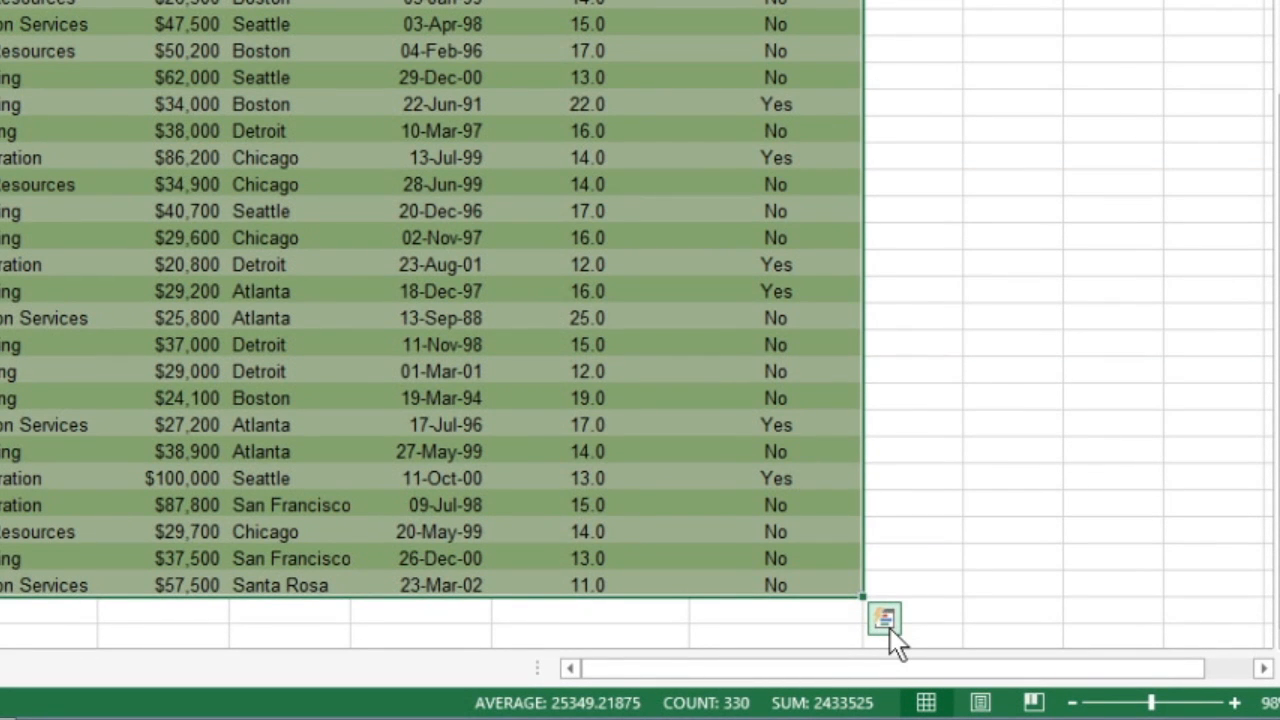
Show the Quick Analysis table options for the selected employee records.
click(884, 617)
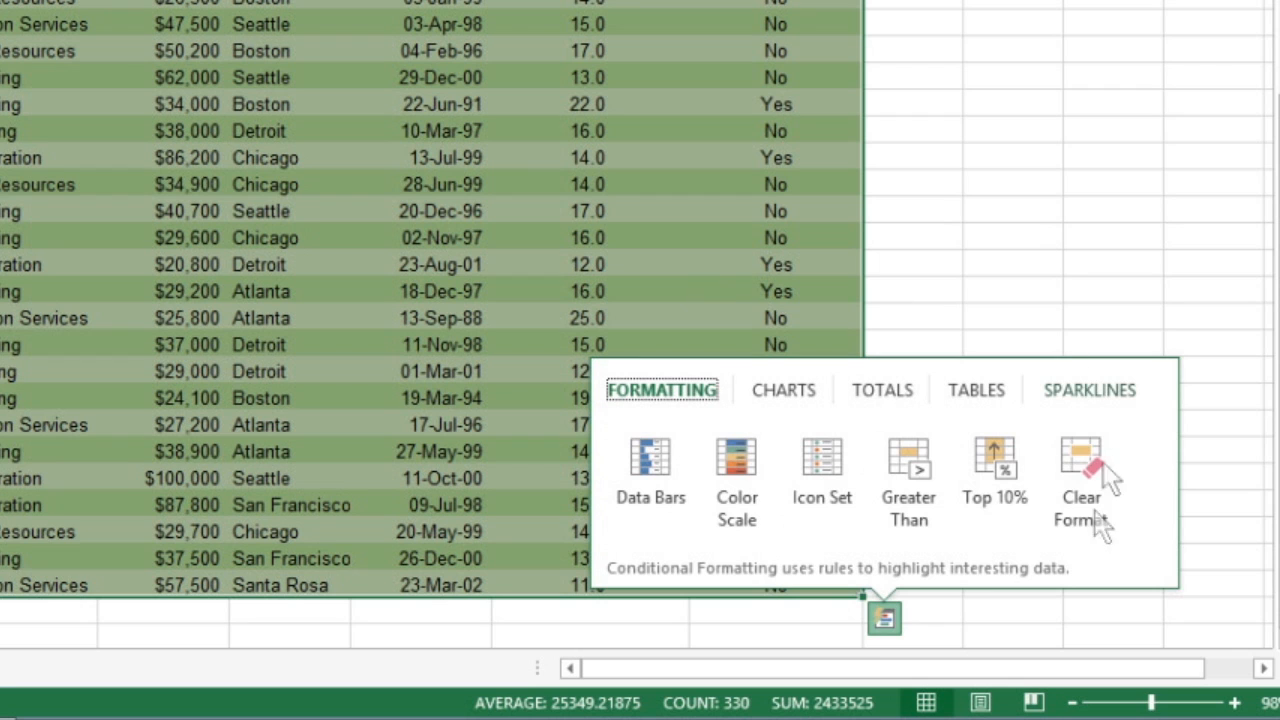
click(975, 390)
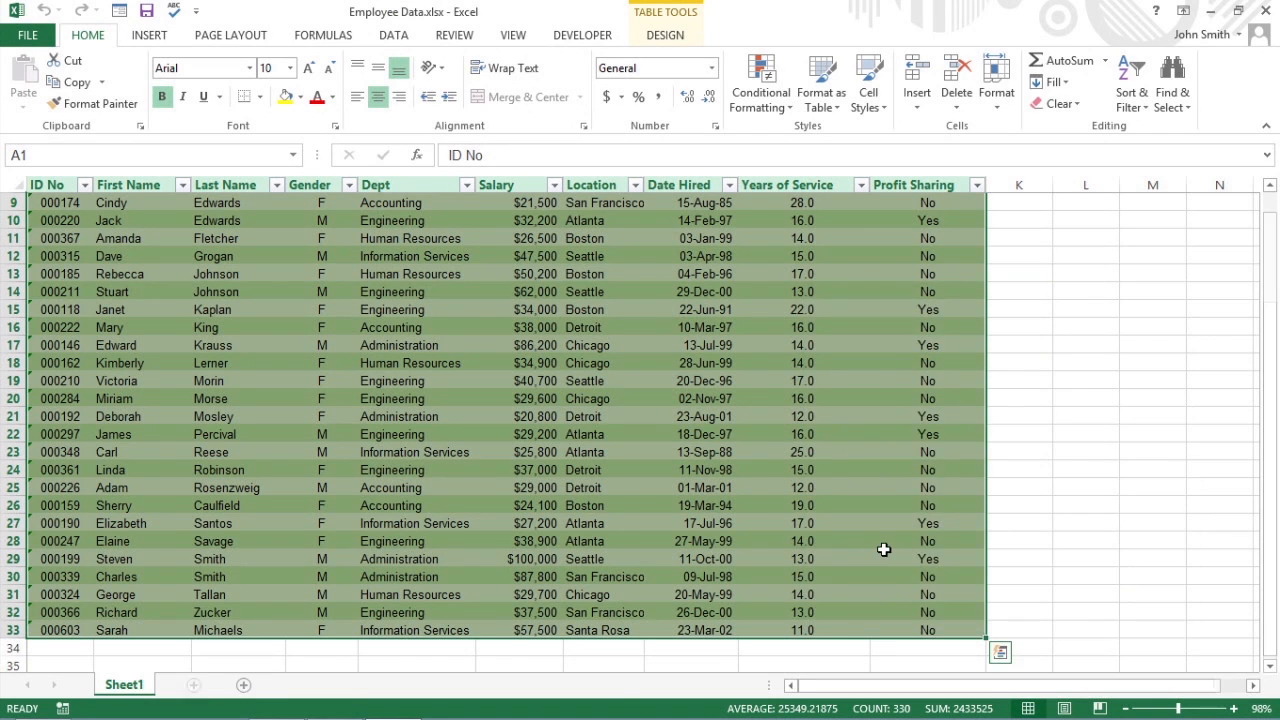
click(124, 684)
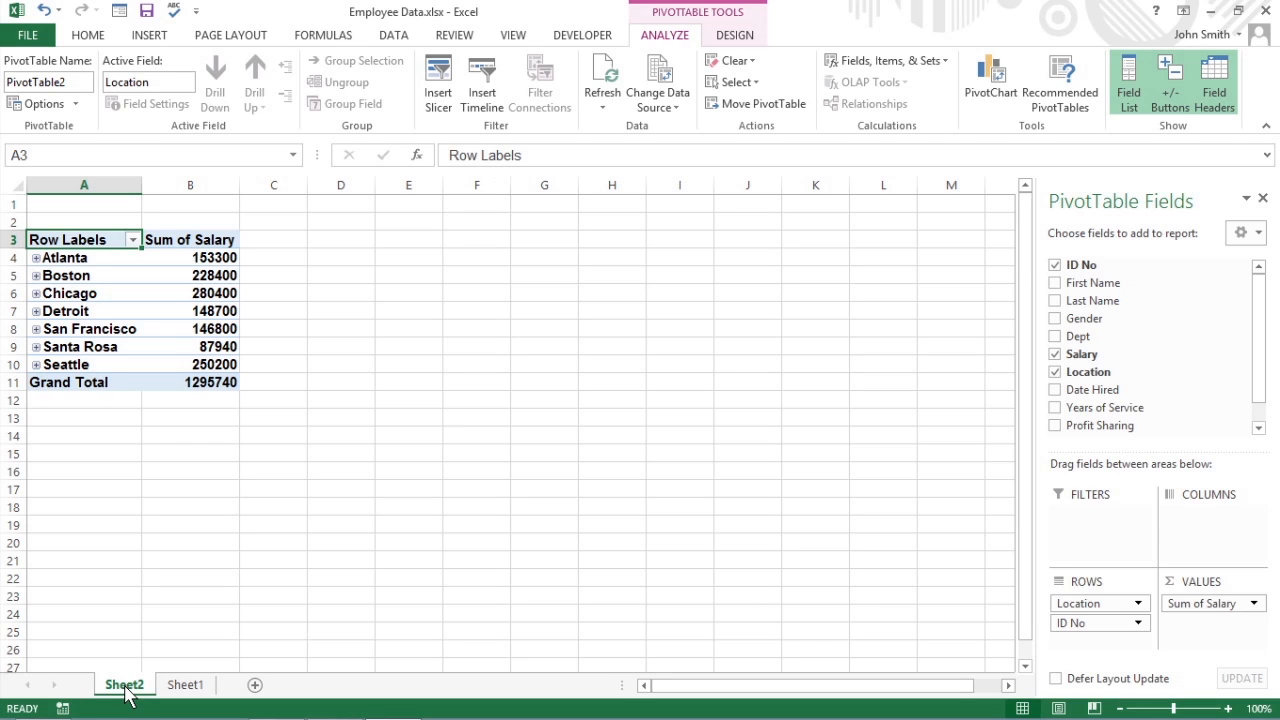
Rename the new pivot table sheet to 'Location Salary' and return to the employee data.
click(1128, 82)
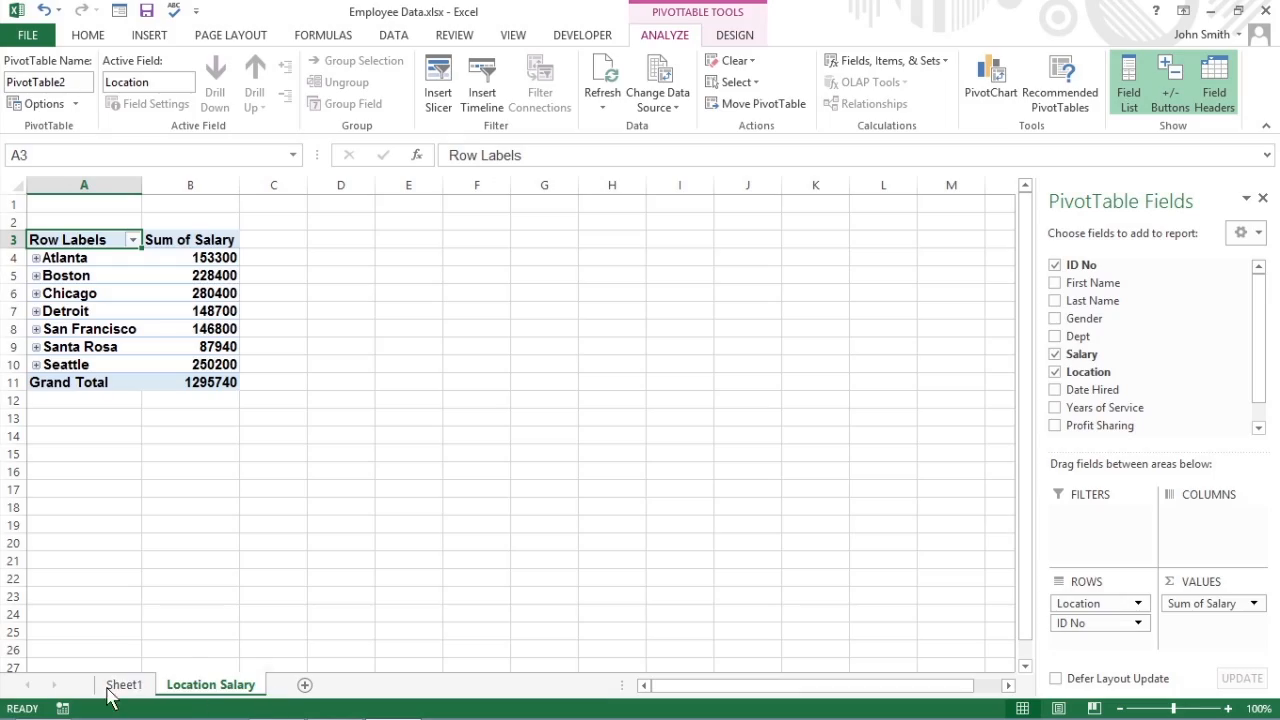
click(124, 684)
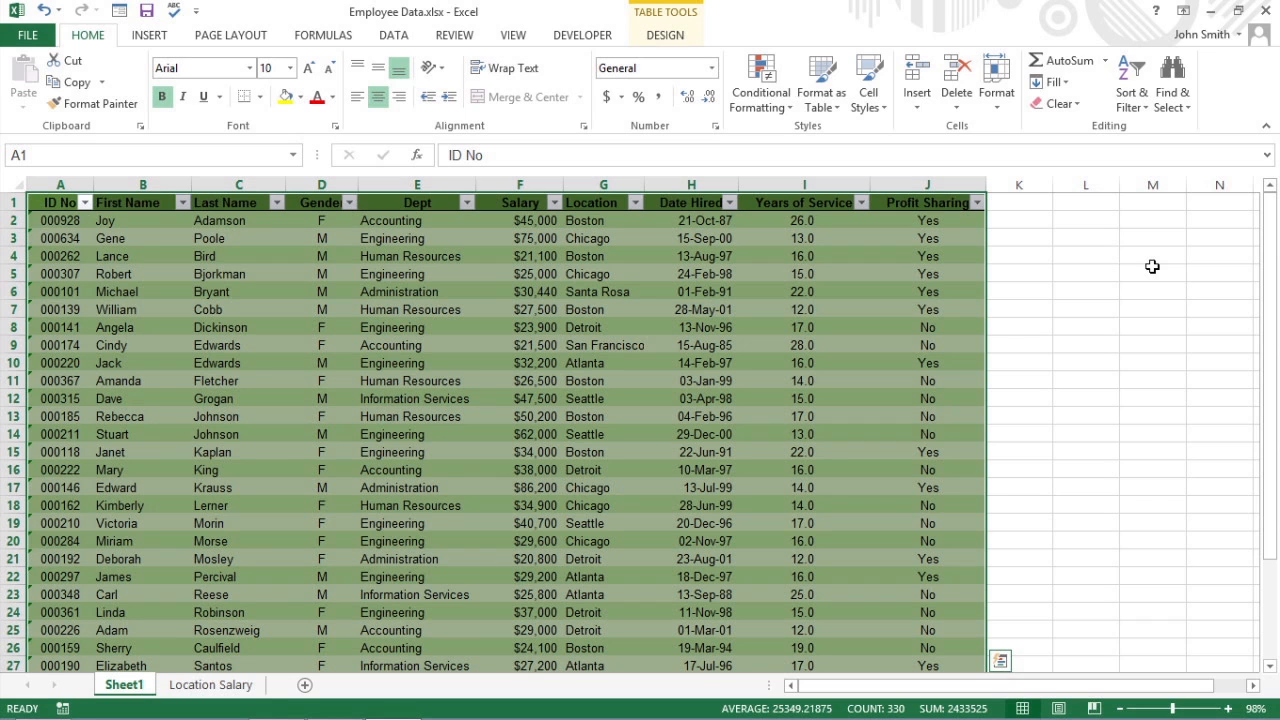
mouse_move(1146, 267)
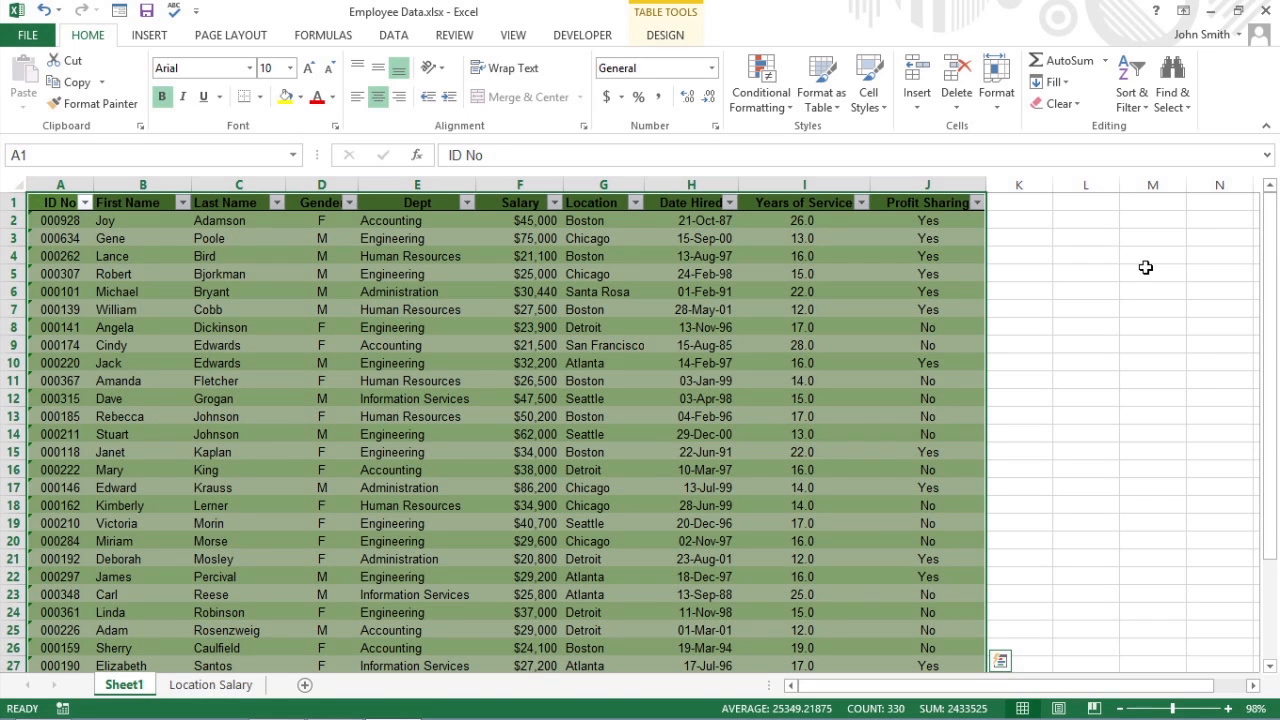
Select a single cell inside the employee table.
click(142, 220)
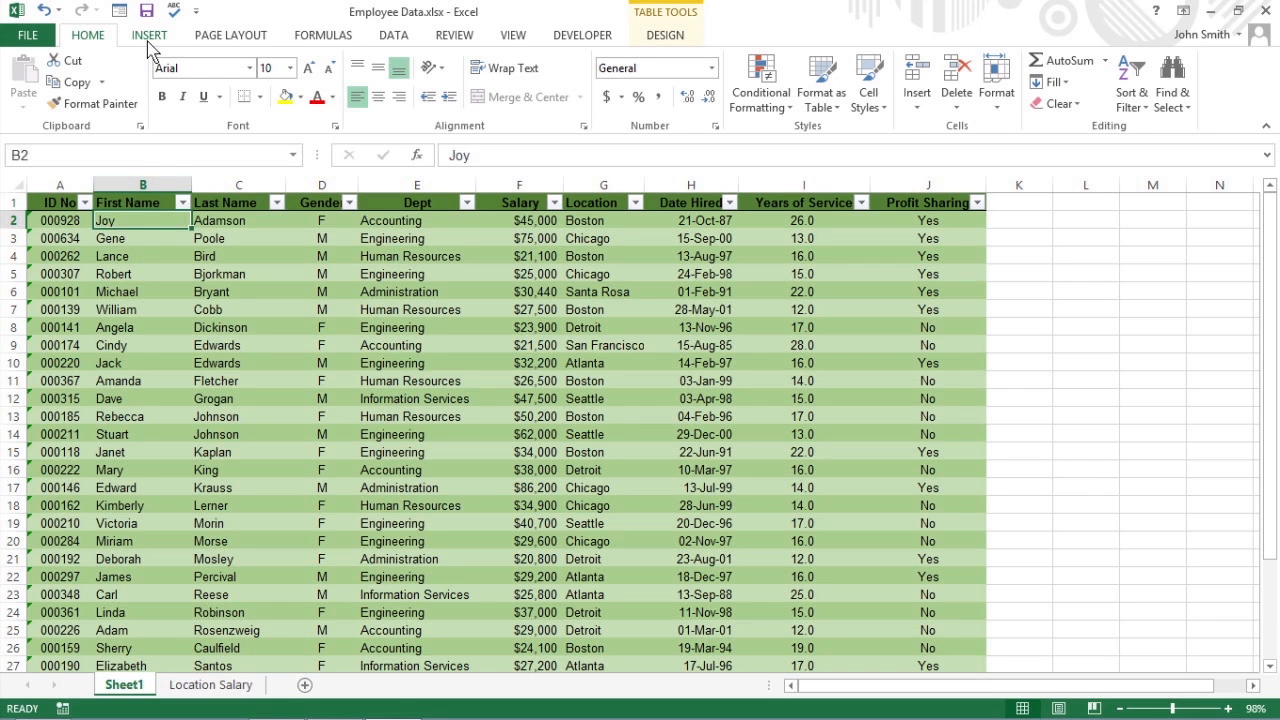
Insert the recommended Sum of Salary by Location PivotTable onto a new sheet.
click(100, 80)
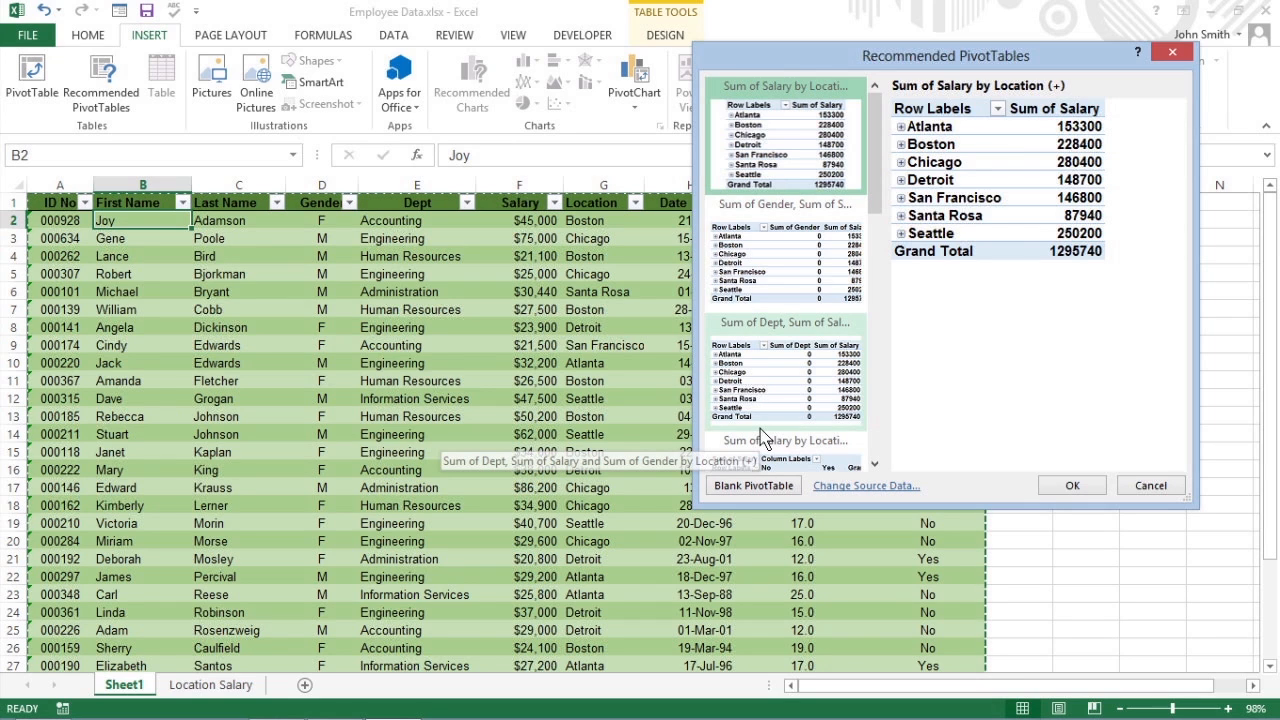
mouse_move(730, 163)
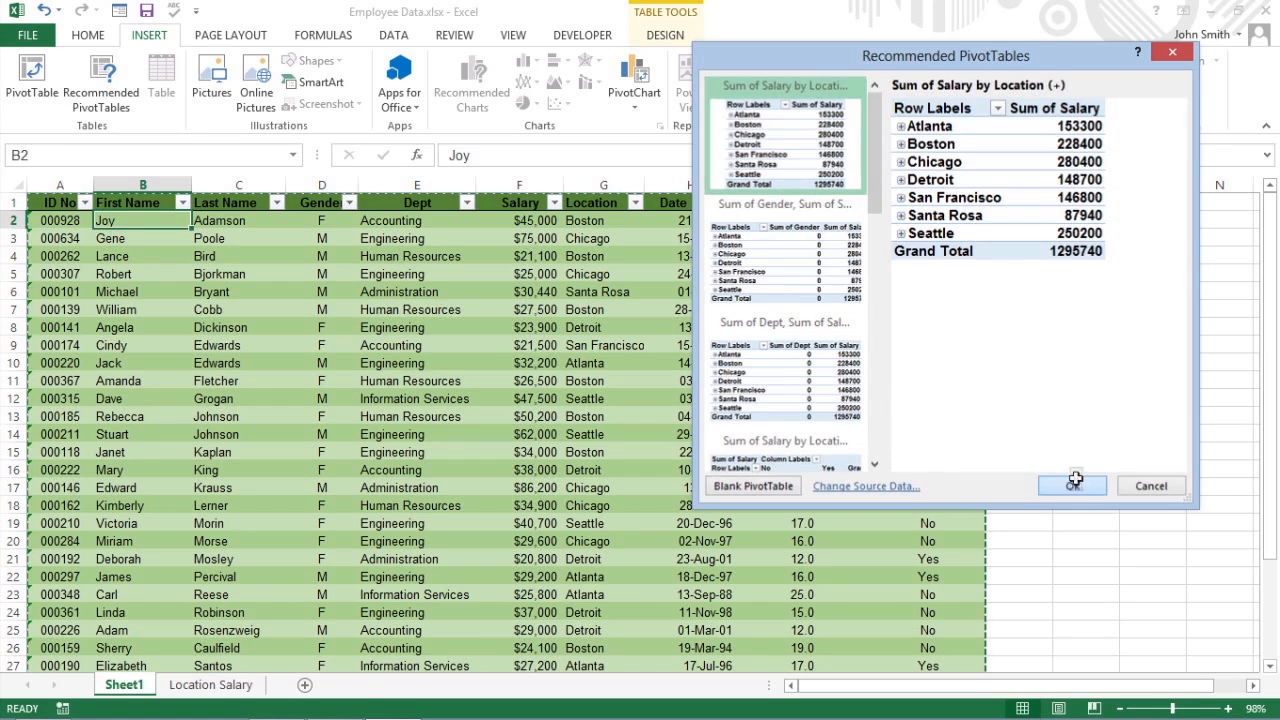
click(1072, 485)
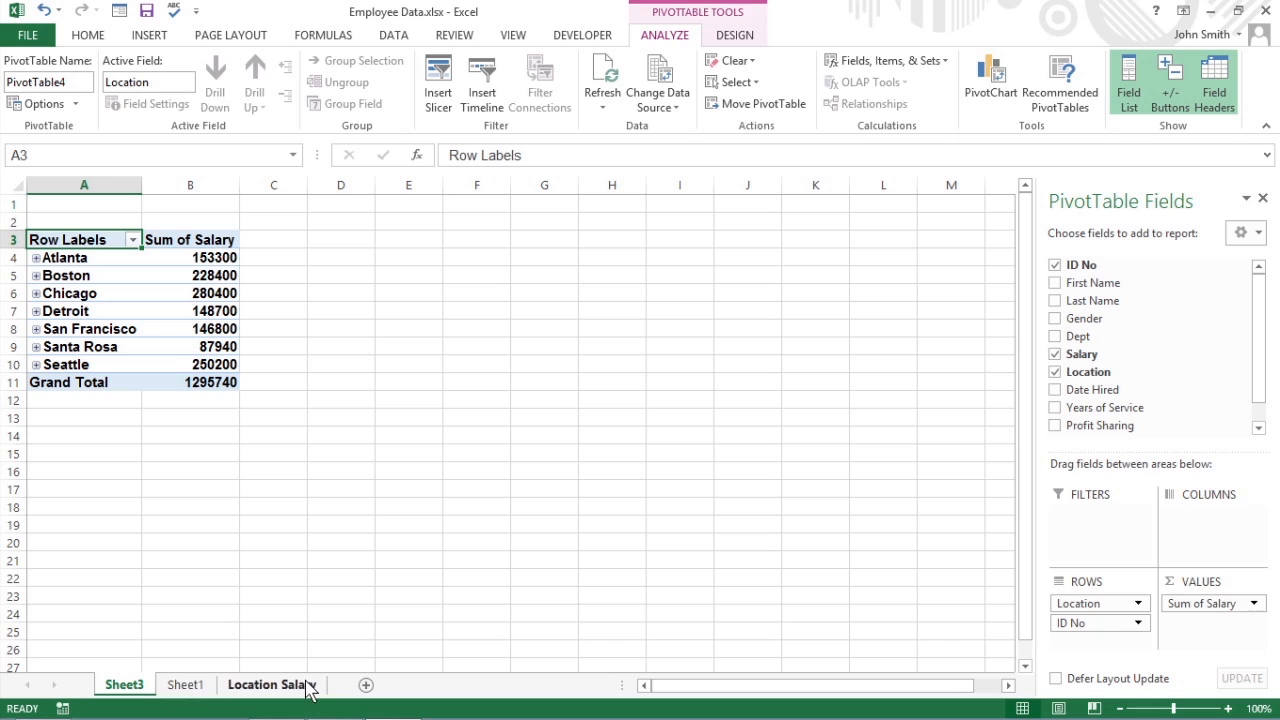
mouse_move(295, 643)
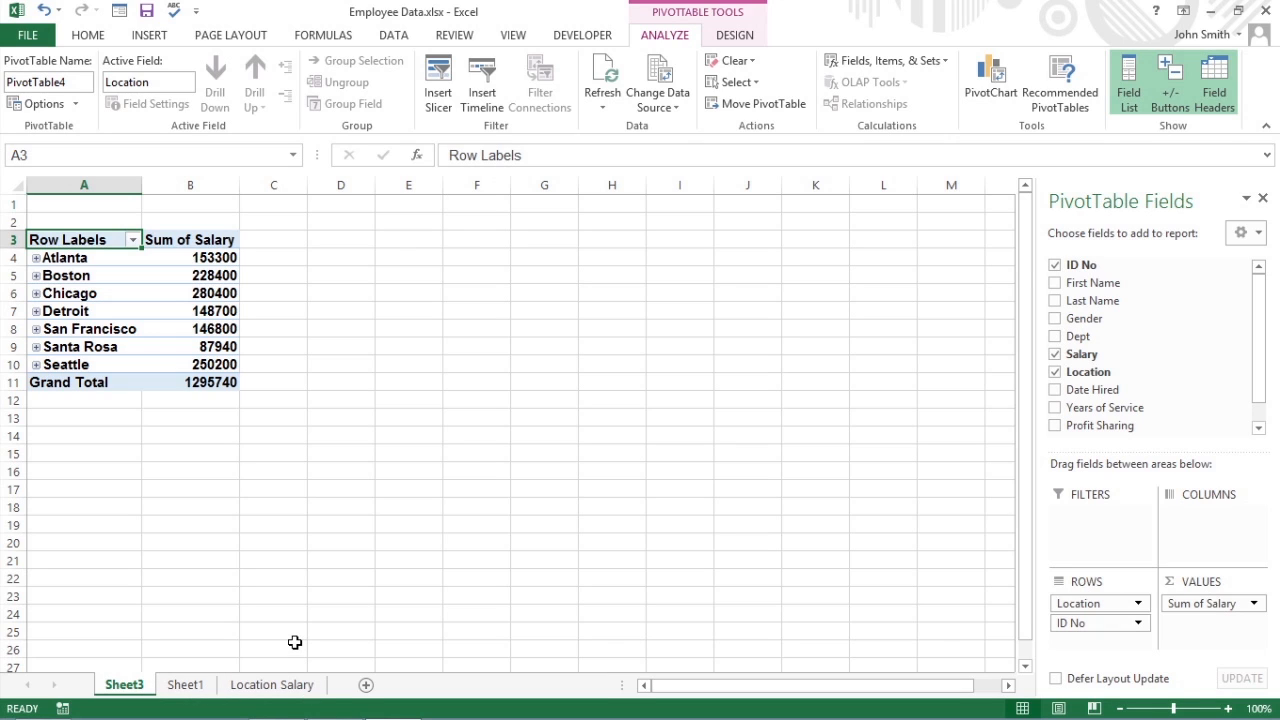